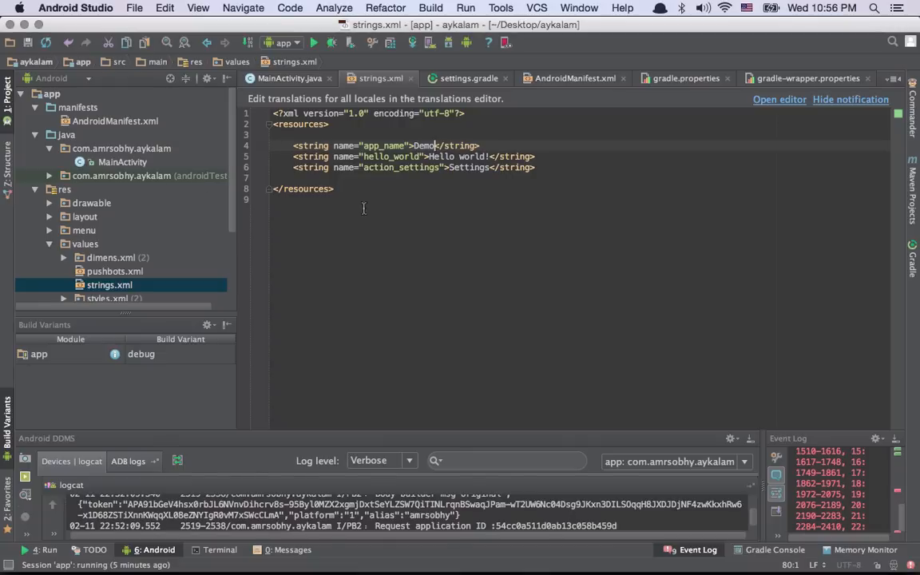
{"action": "mouse_move", "coordinate": [437, 218]}
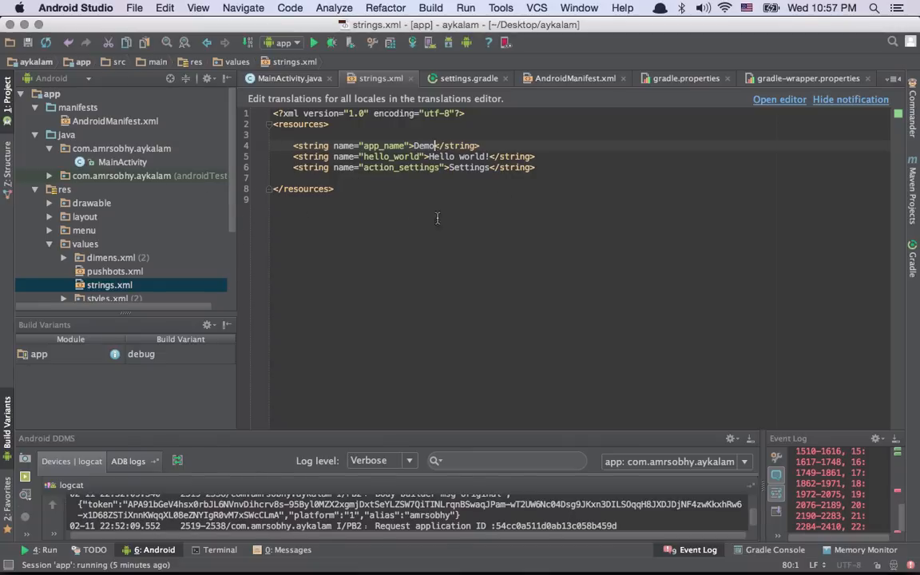
{"action": "mouse_move", "coordinate": [506, 189]}
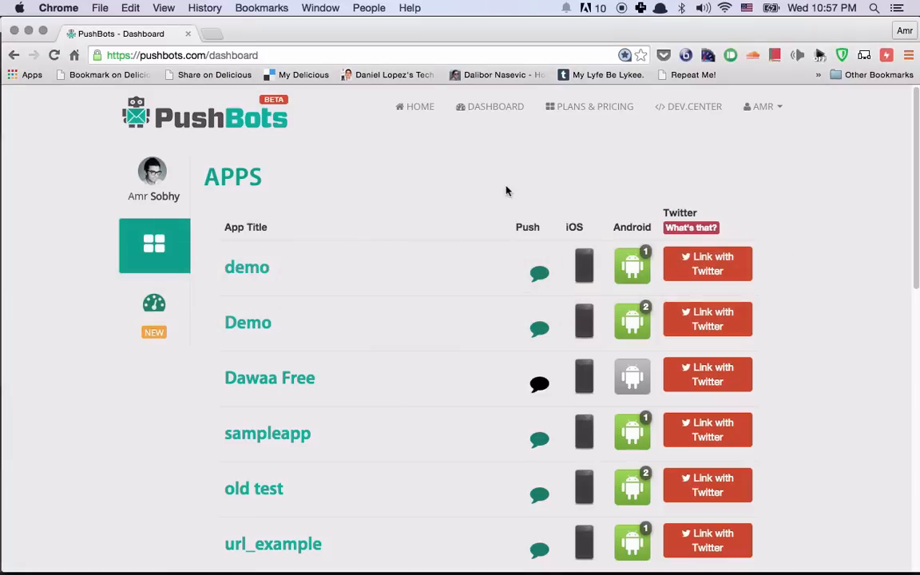
{"action": "mouse_move", "coordinate": [539, 329]}
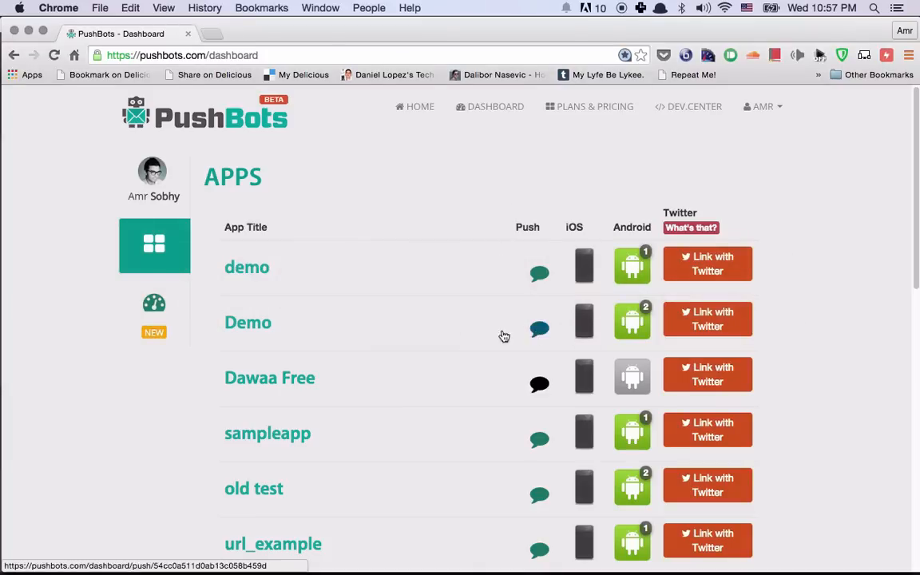
Step: Compose the message "Hi This is a test a message" for the Demo app and push it to all devices
{"action": "left_click", "coordinate": [540, 329]}
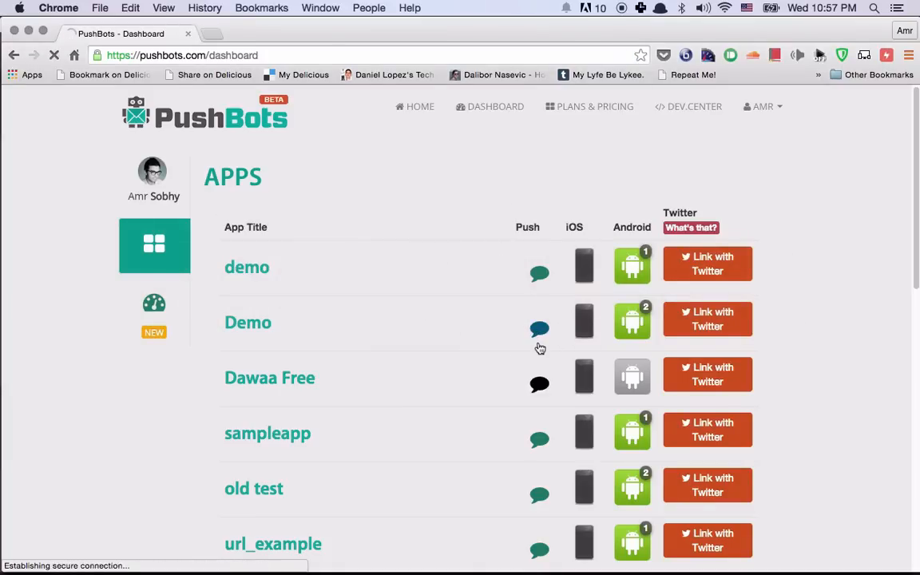
{"action": "left_click", "coordinate": [540, 329]}
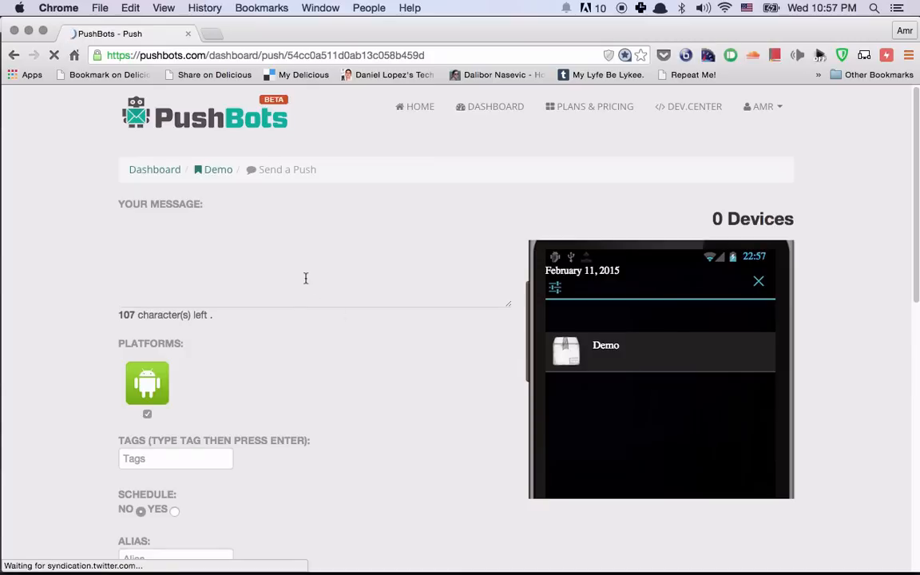
{"action": "type", "text": "Hi"}
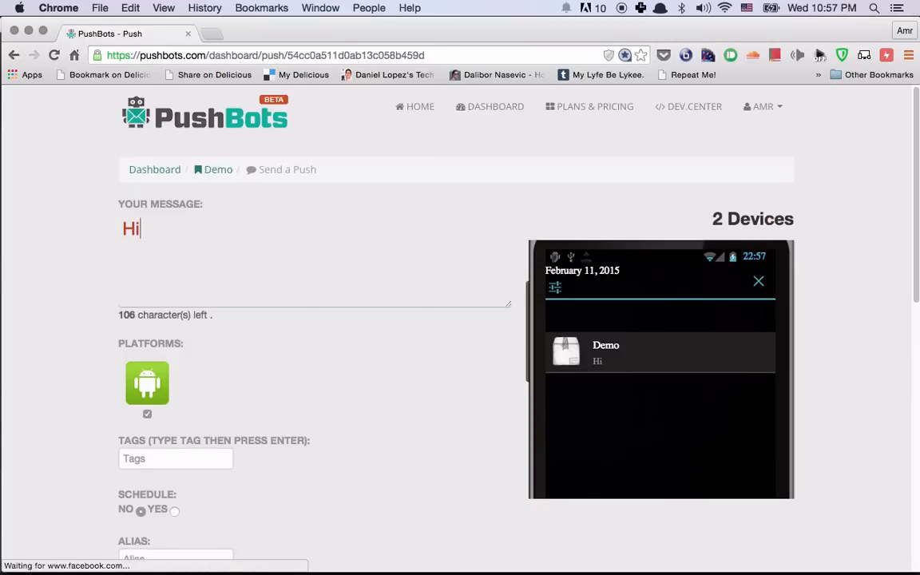
{"action": "type", "text": "This is a test a"}
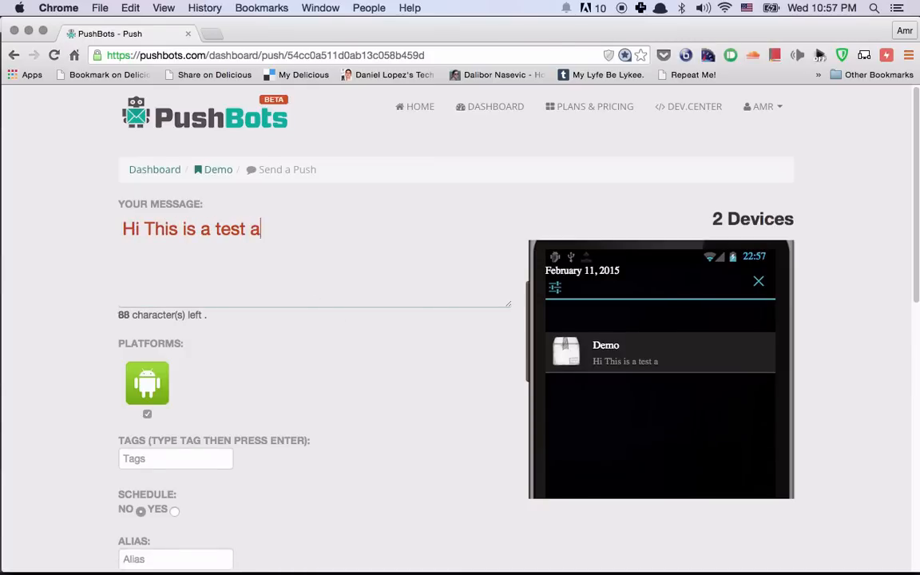
{"action": "type", "text": "message"}
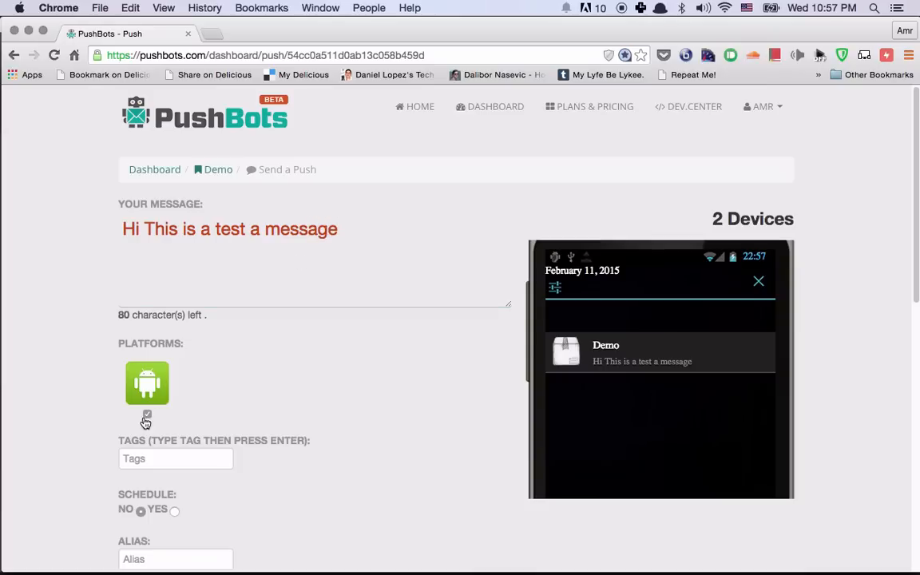
{"action": "scroll", "scroll_direction": "down", "scroll_amount": 3}
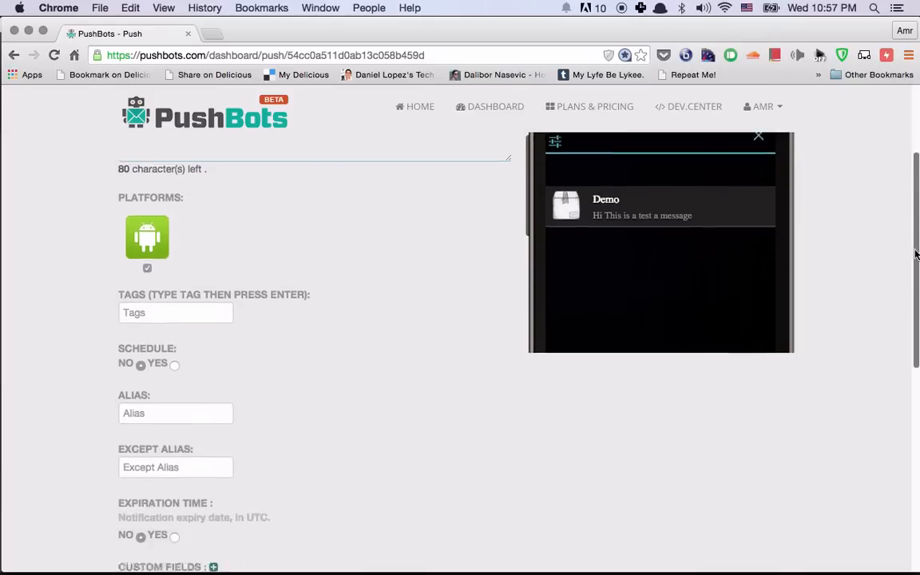
{"action": "scroll", "scroll_direction": "down", "scroll_amount": 3}
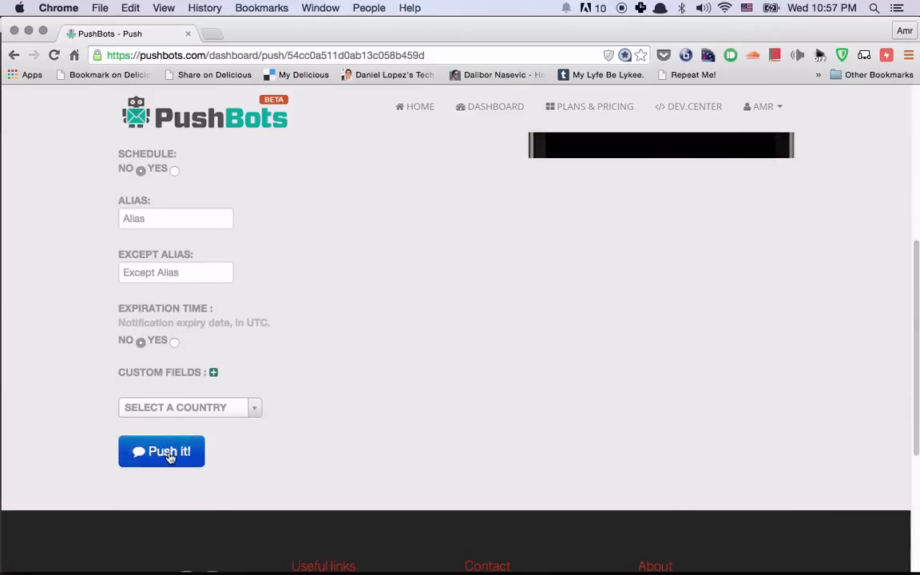
{"action": "left_click", "coordinate": [162, 451]}
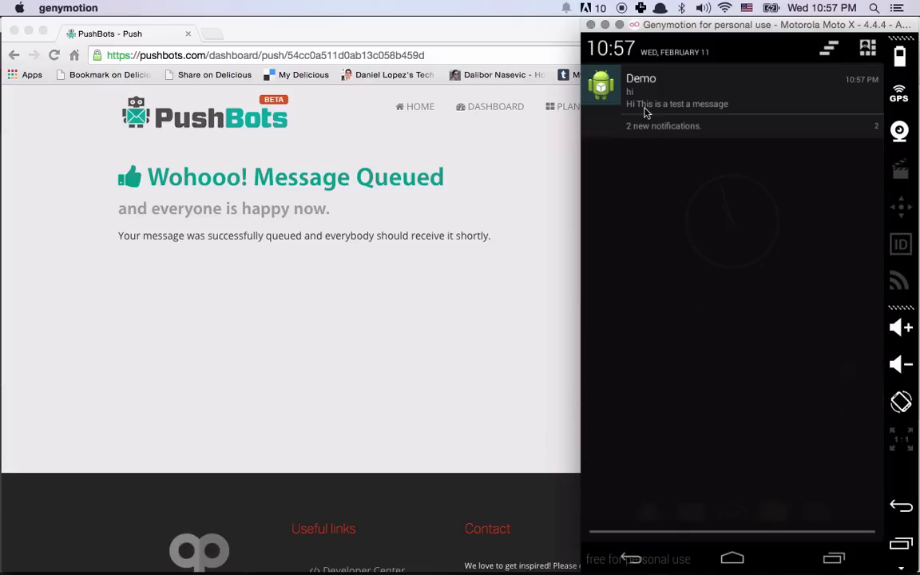
Step: Launch the Demo app from its notification in the emulator, then return to Chrome
{"action": "left_click", "coordinate": [677, 104]}
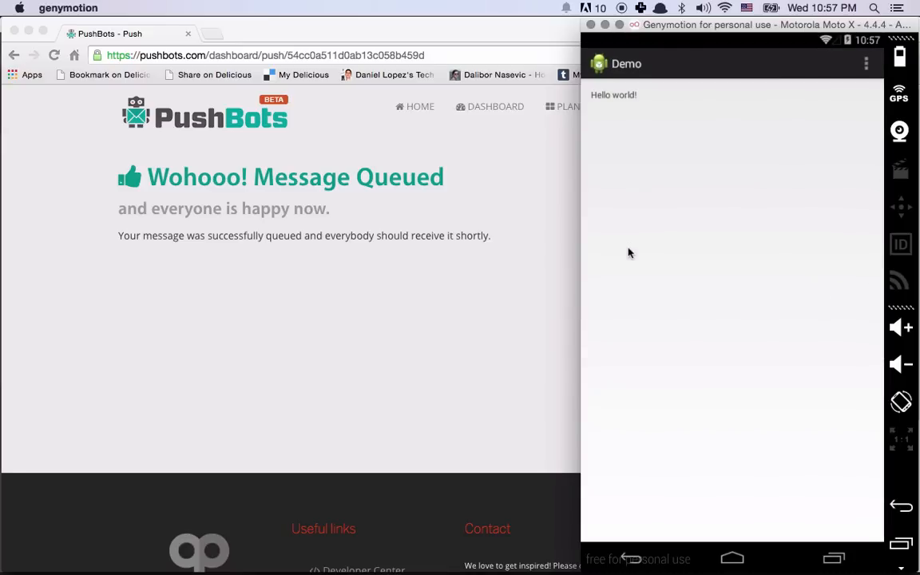
{"action": "mouse_move", "coordinate": [520, 188]}
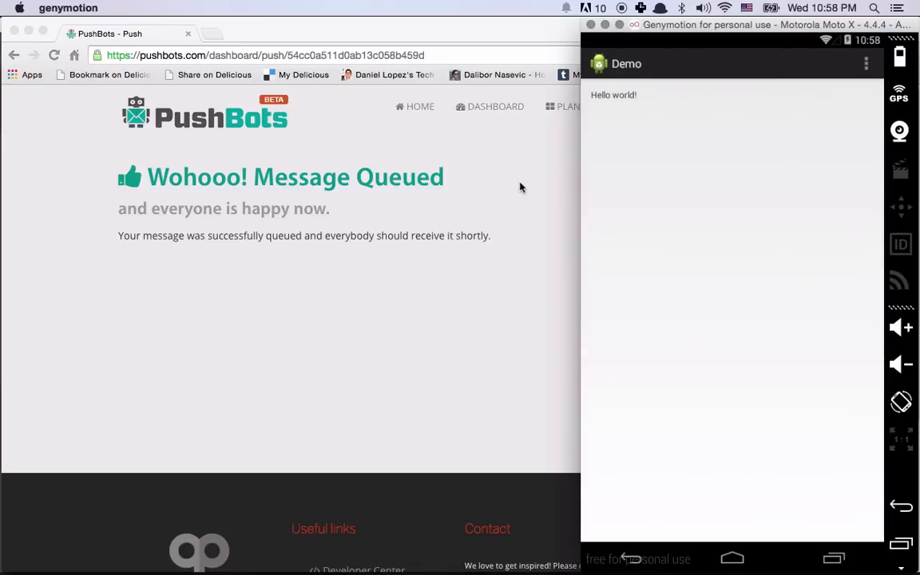
{"action": "left_click", "coordinate": [687, 106]}
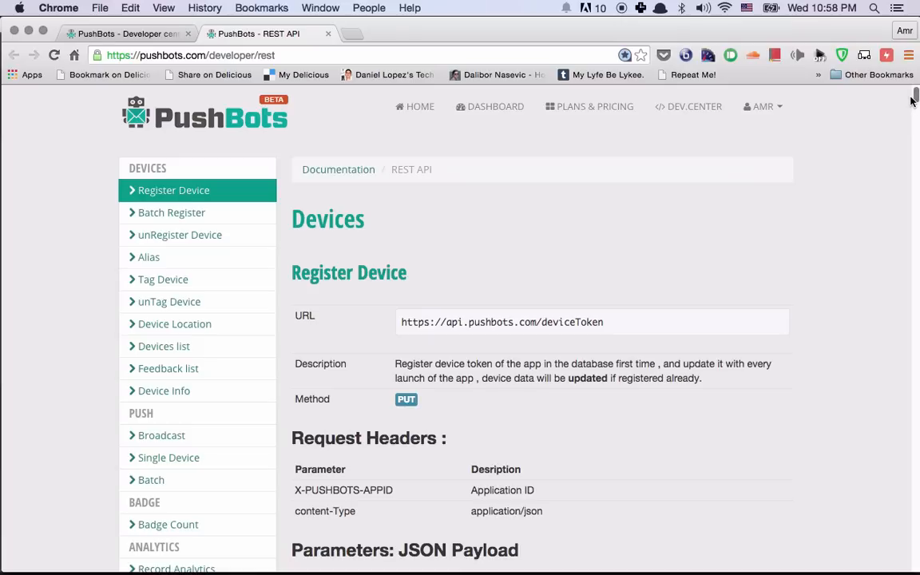
{"action": "mouse_move", "coordinate": [227, 190]}
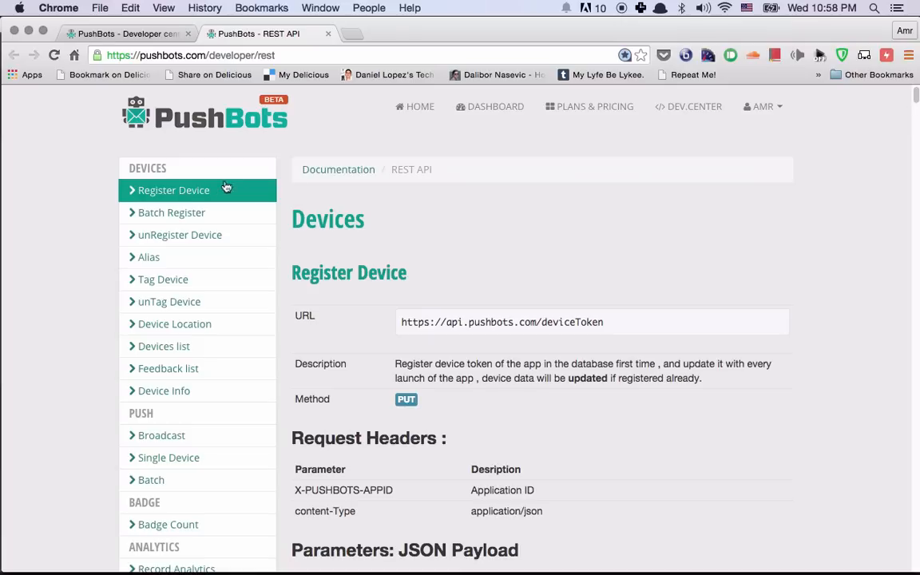
Step: View the Broadcast endpoint in the REST API documentation
{"action": "scroll", "scroll_direction": "down", "scroll_amount": 3}
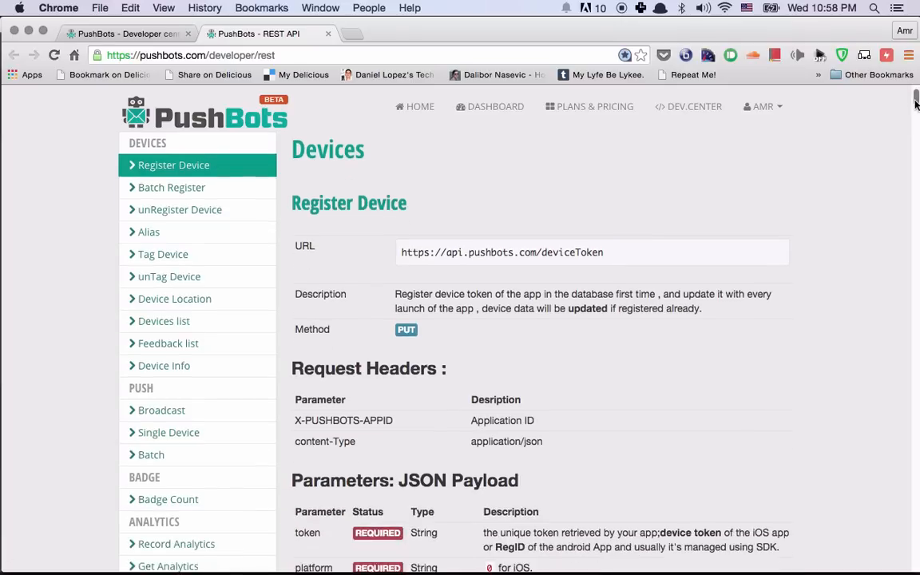
{"action": "scroll", "scroll_direction": "down", "scroll_amount": 3}
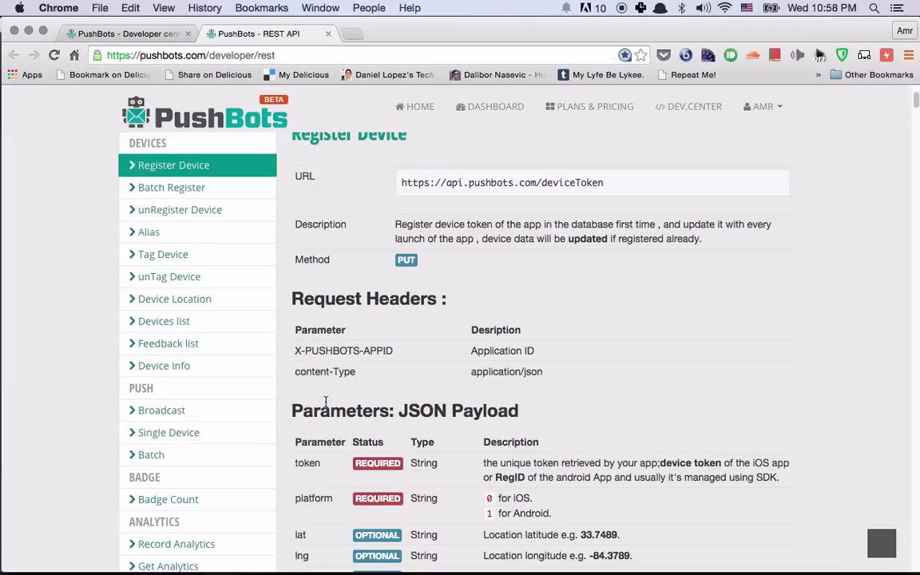
{"action": "mouse_move", "coordinate": [311, 399]}
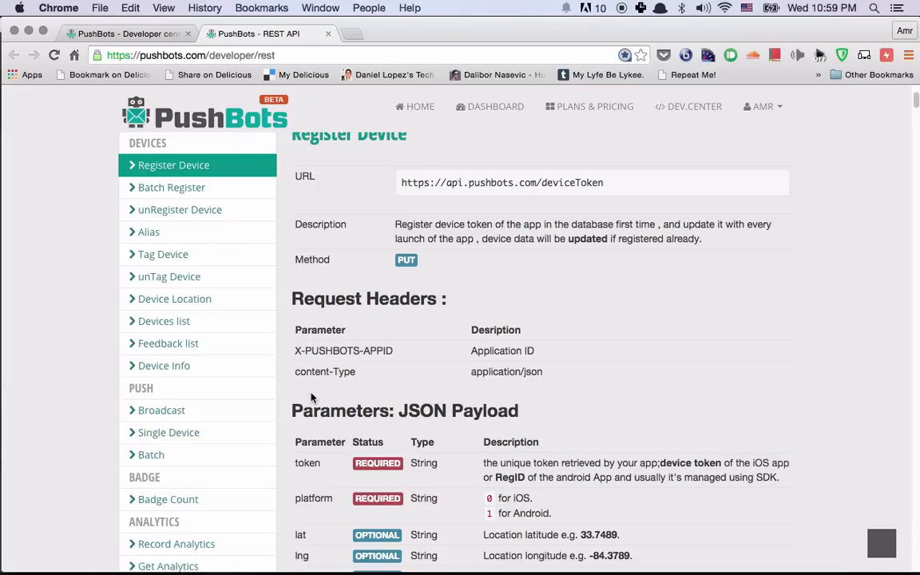
{"action": "mouse_move", "coordinate": [157, 399]}
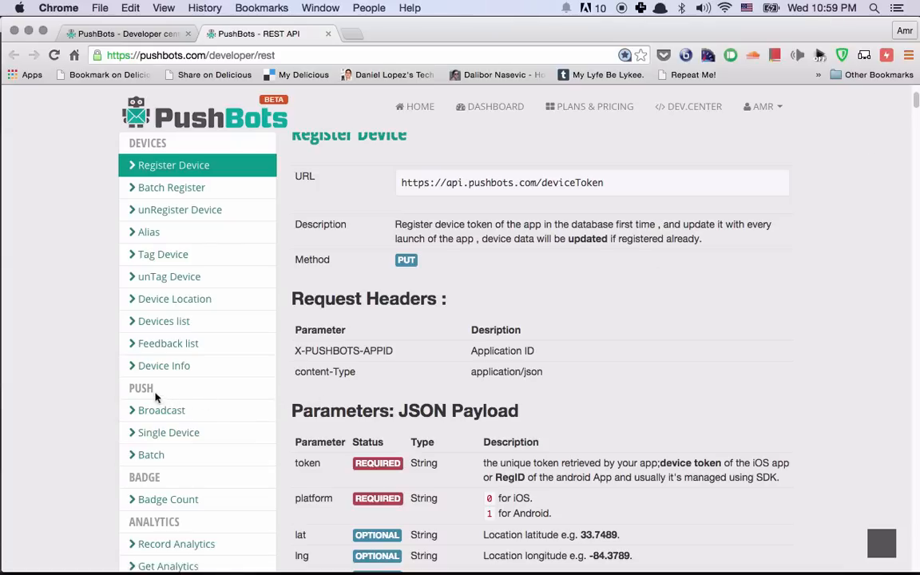
{"action": "left_click", "coordinate": [161, 409]}
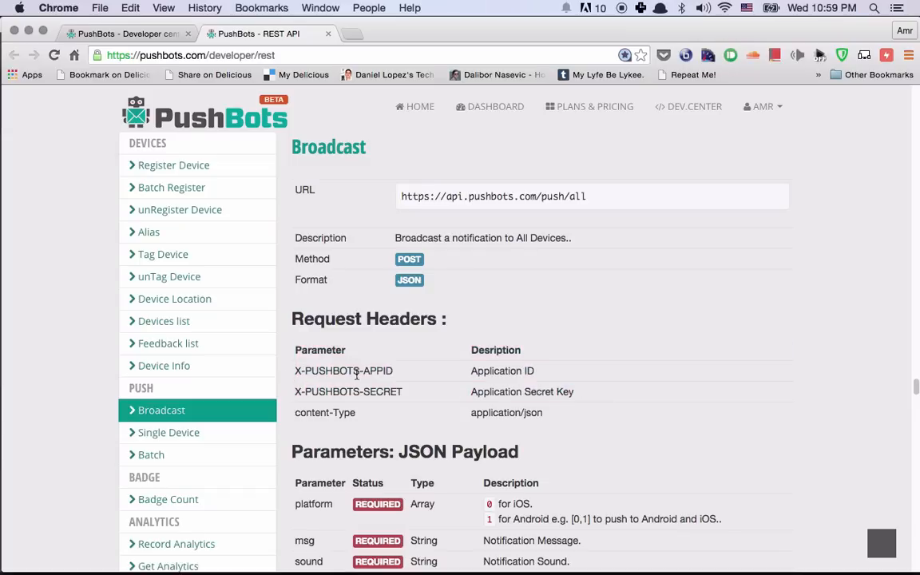
{"action": "mouse_move", "coordinate": [387, 391]}
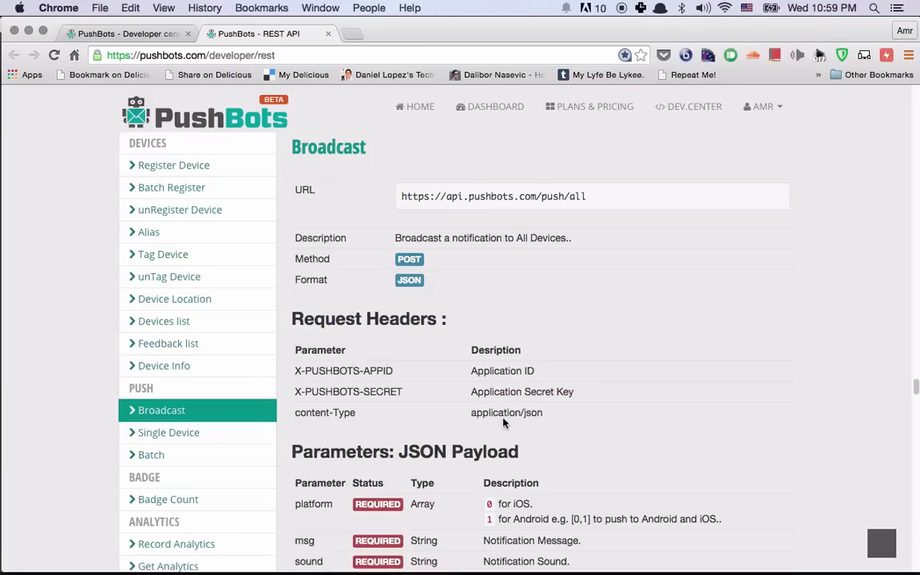
{"action": "mouse_move", "coordinate": [700, 291]}
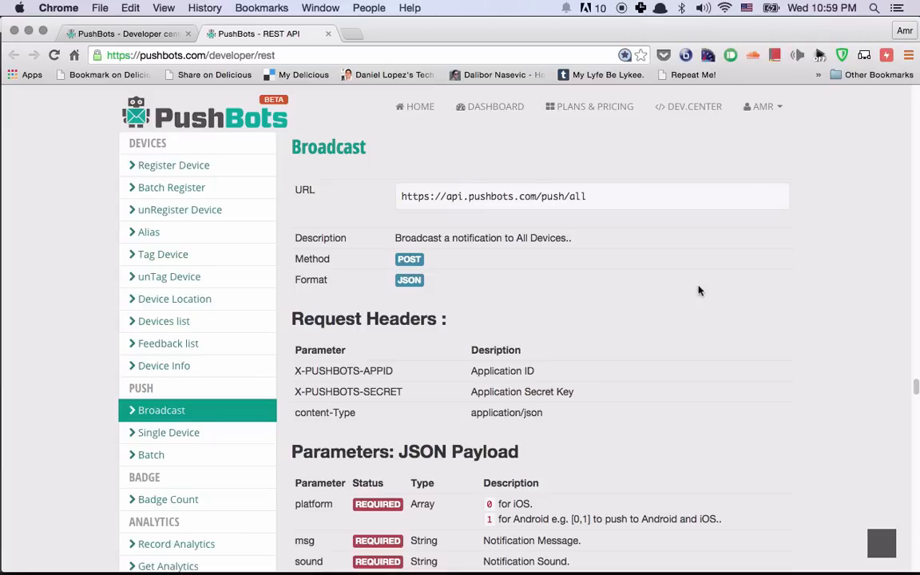
{"action": "mouse_move", "coordinate": [495, 106]}
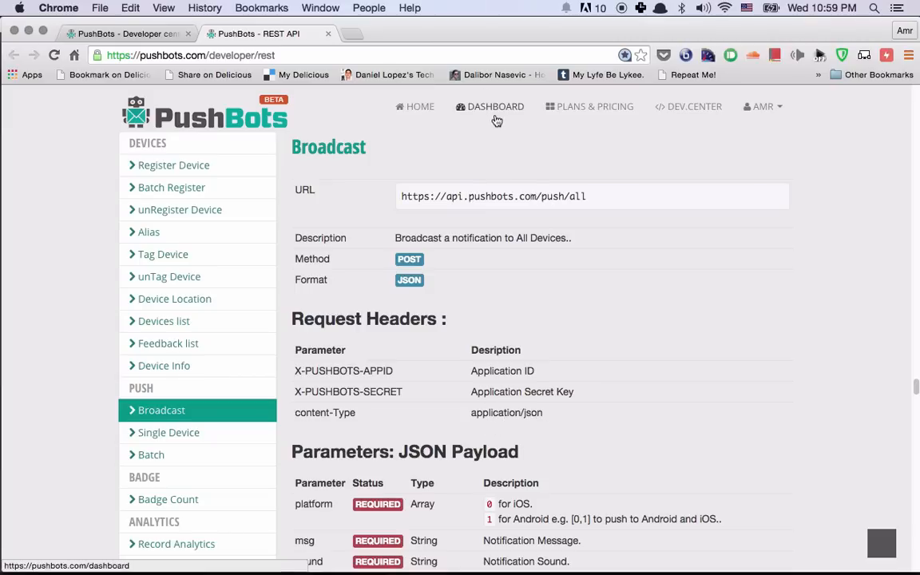
Step: Go to the dashboard and bring up the Demo app's settings with its keys
{"action": "left_click", "coordinate": [495, 106]}
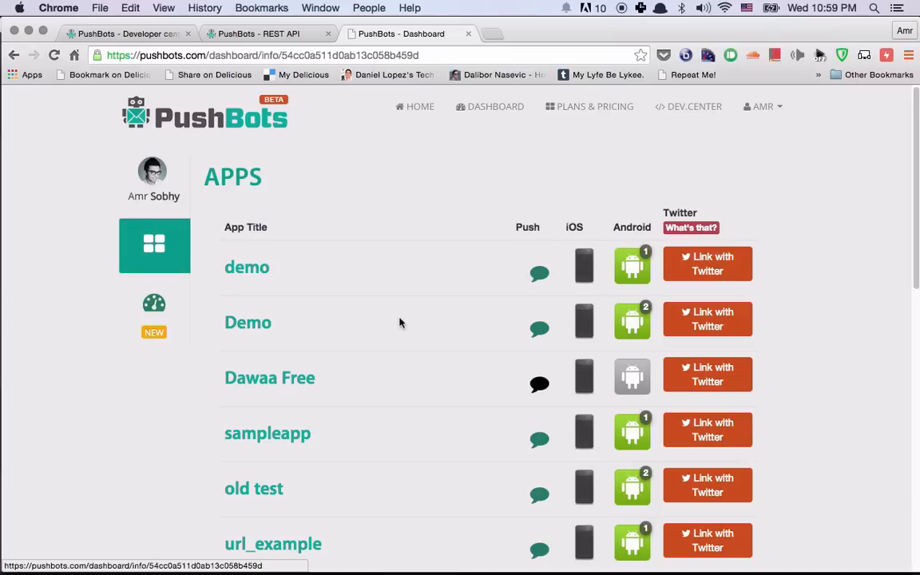
{"action": "left_click", "coordinate": [248, 322]}
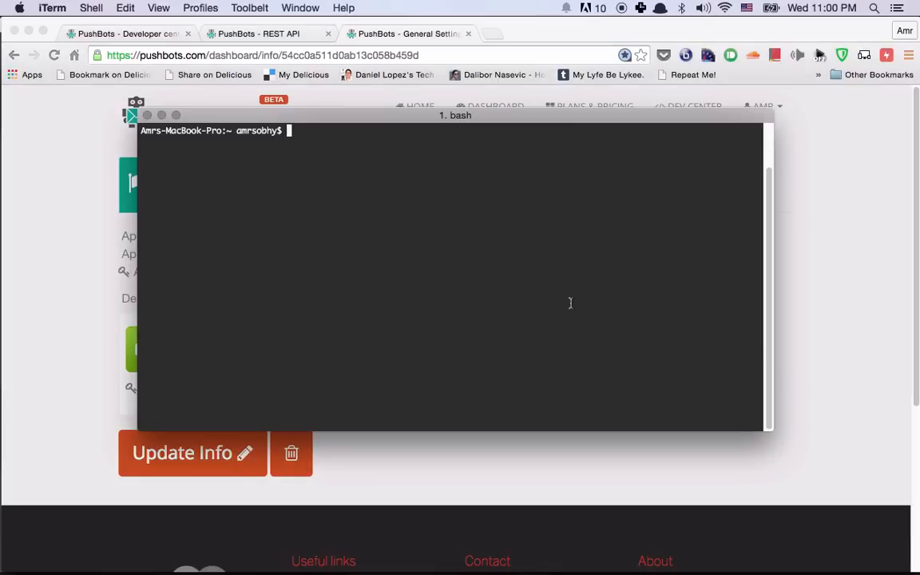
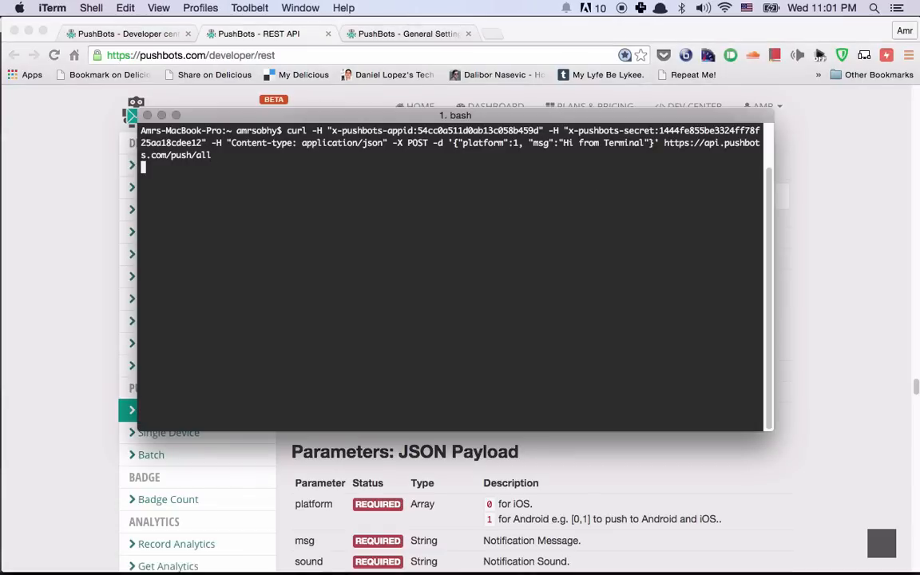
Step: Run the broadcast command, then view the Devices list endpoint in the REST API docs
{"action": "key", "text": "Return"}
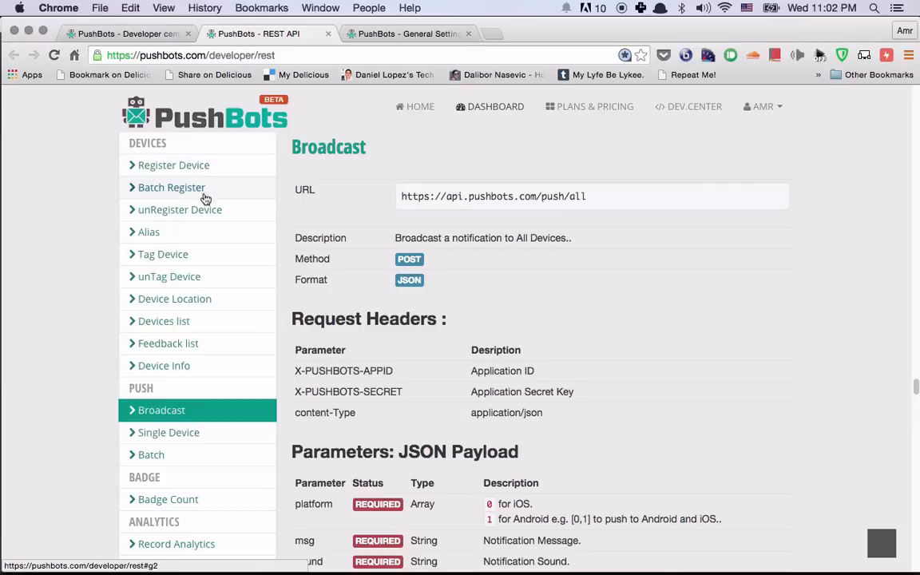
{"action": "left_click", "coordinate": [164, 321]}
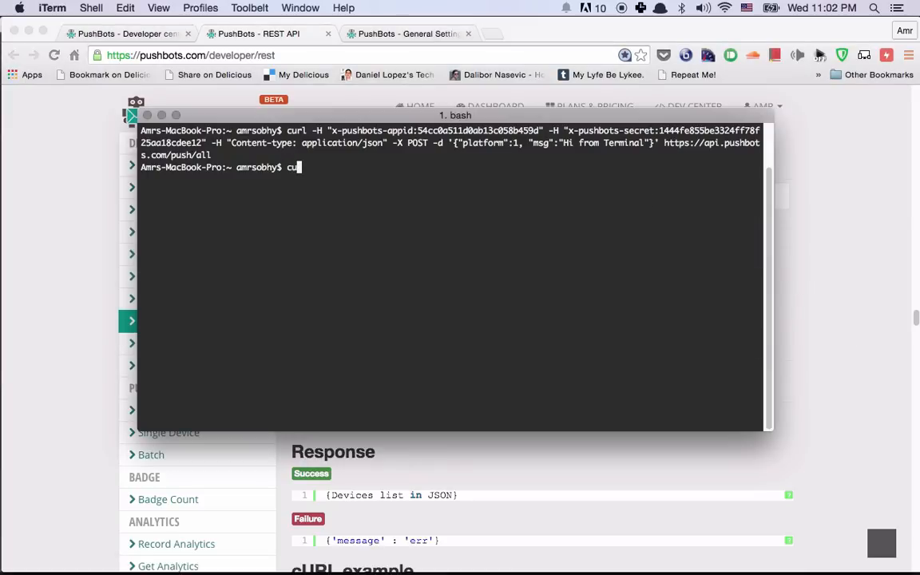
{"action": "type", "text": "rl -H \""}
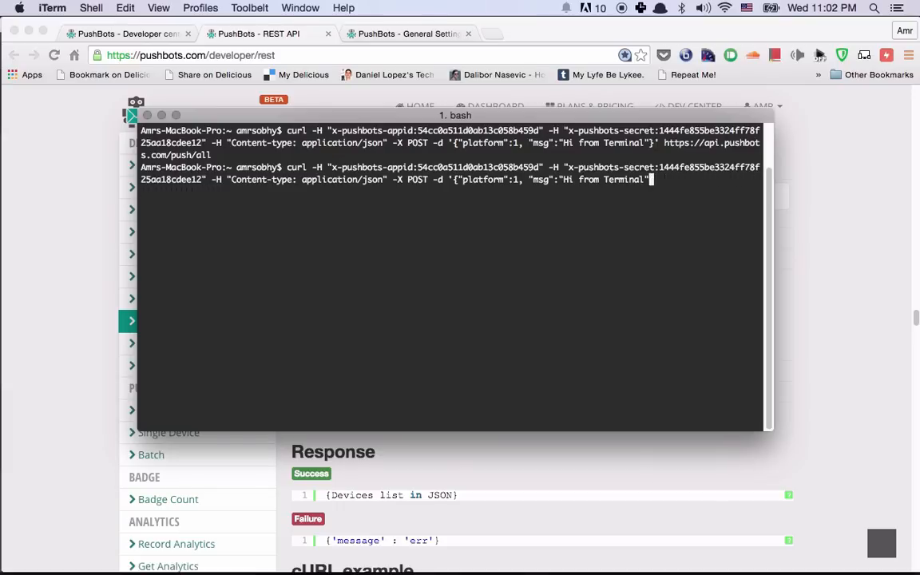
{"action": "key", "text": "Backspace"}
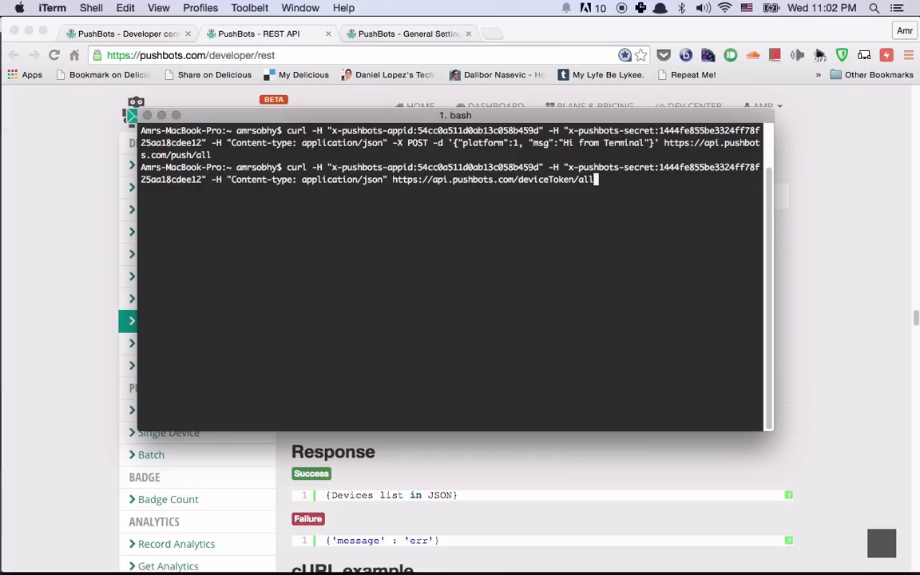
{"action": "key", "text": "Return"}
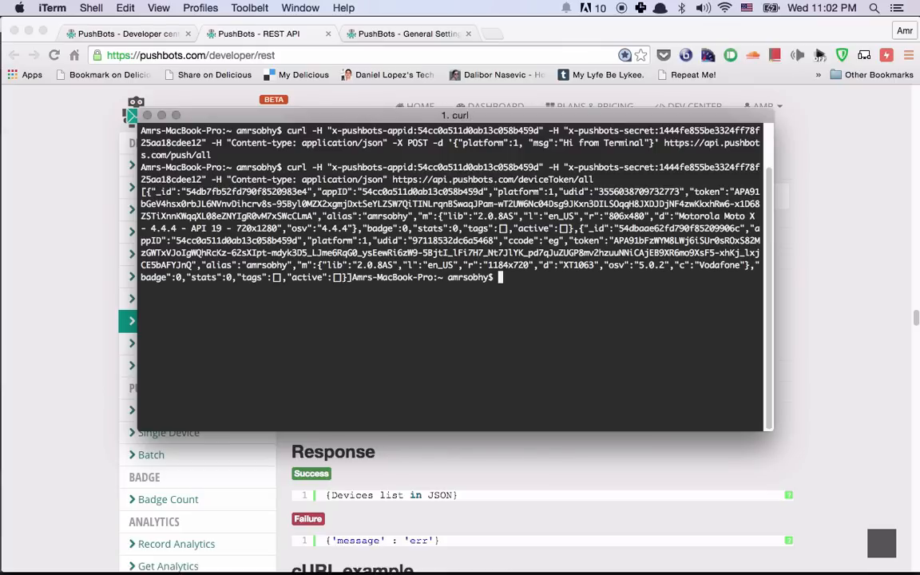